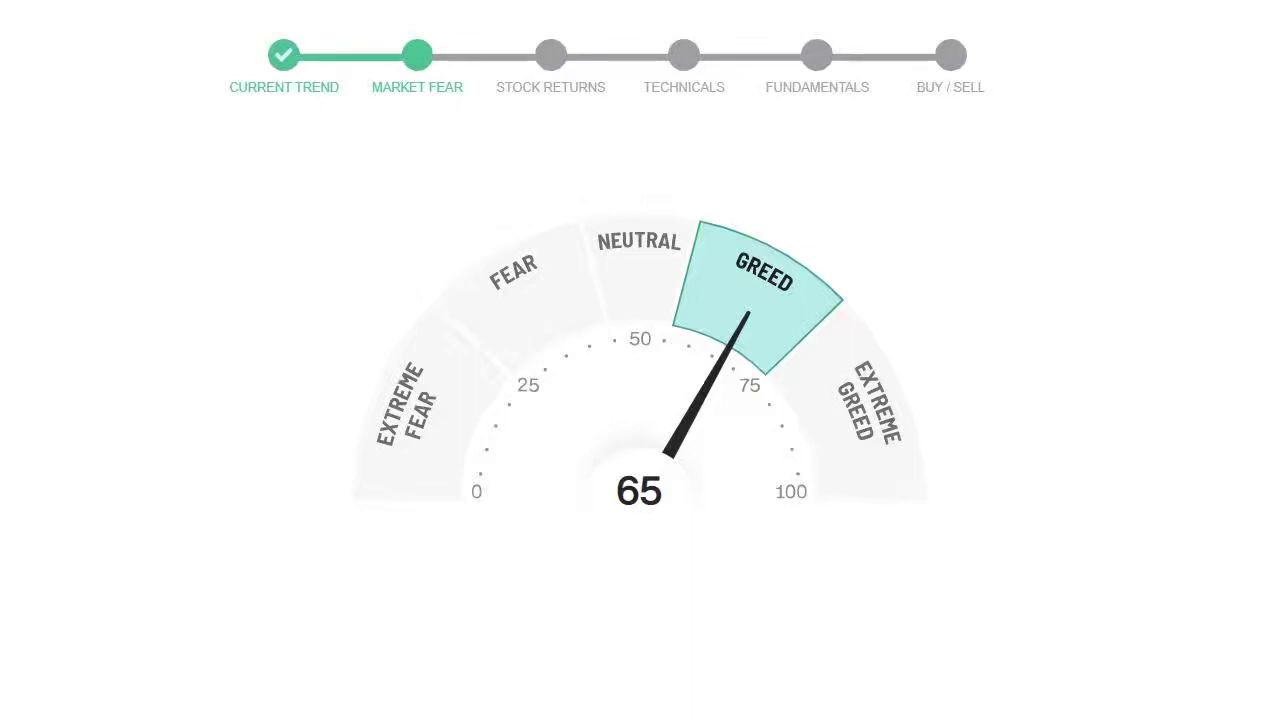
left_click(550, 56)
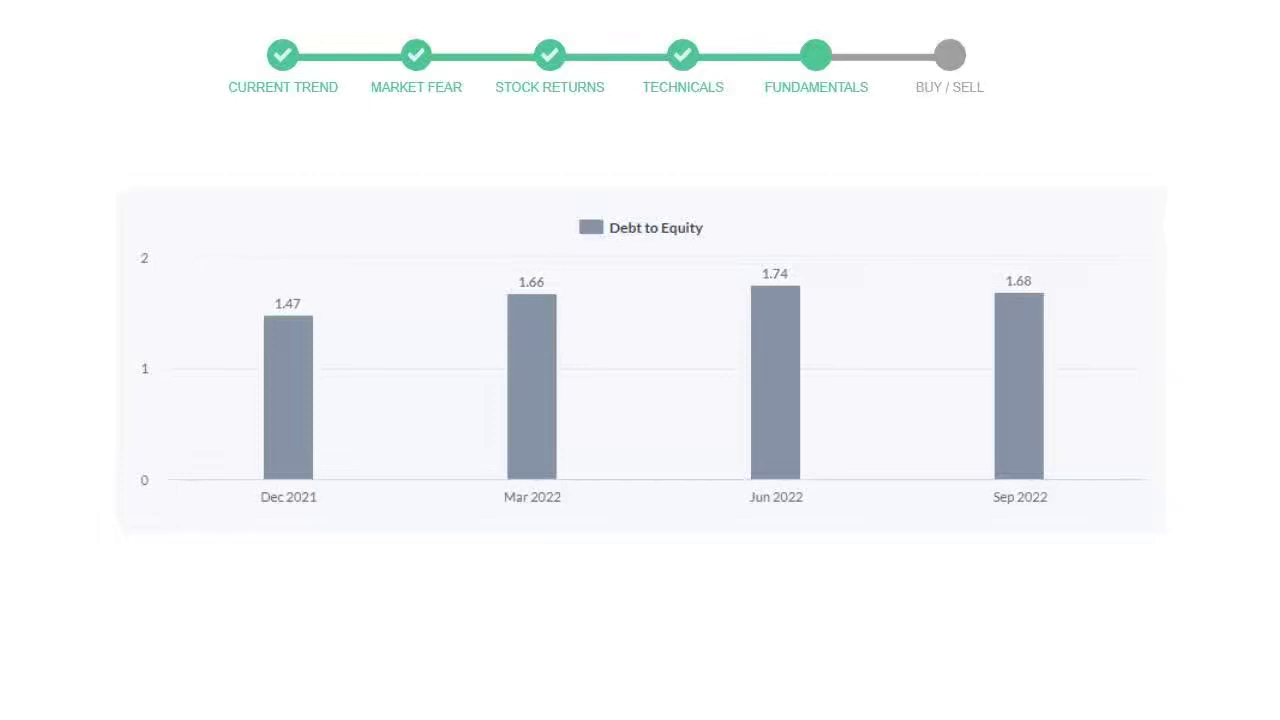
left_click(948, 55)
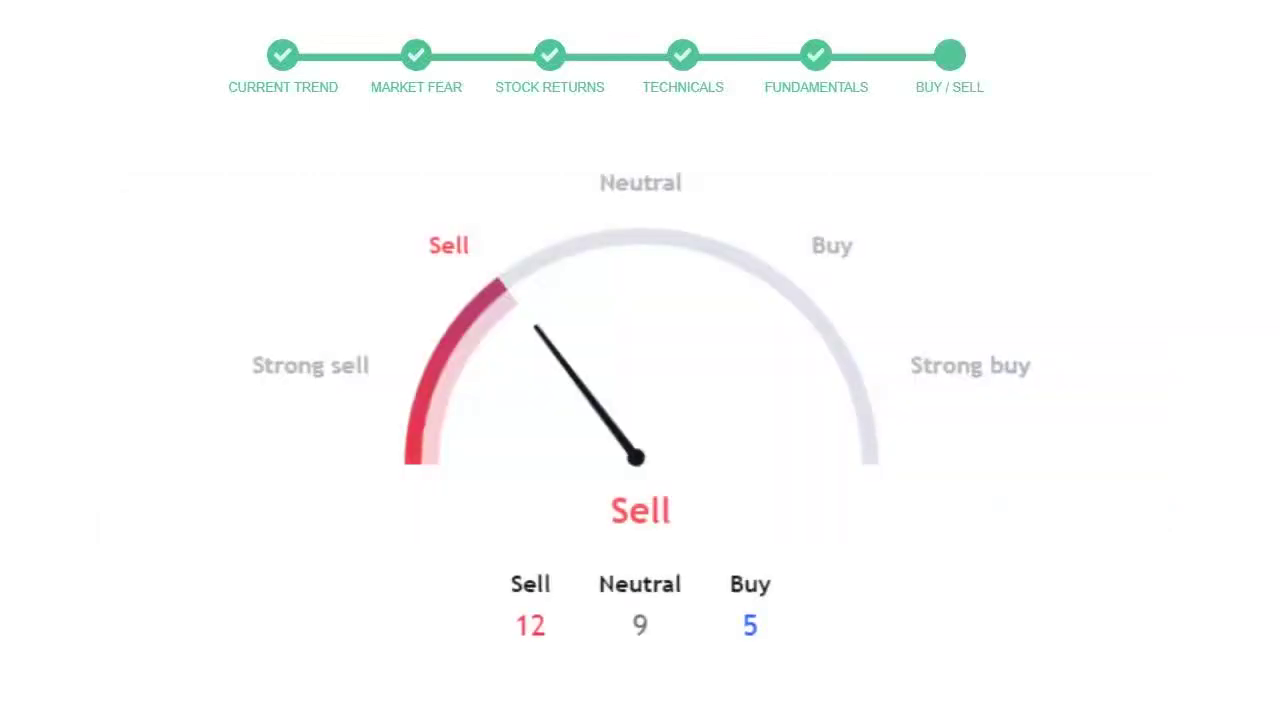